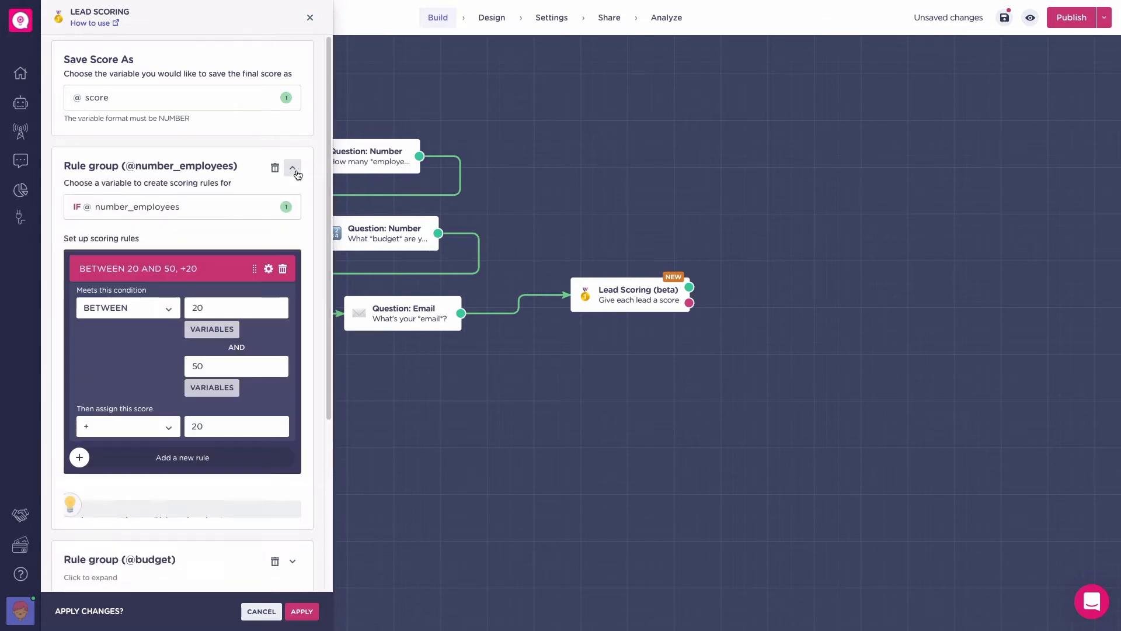
Expand the budget rule group, then the email group showing its gmail.com and yahoo.com rules.
click(292, 168)
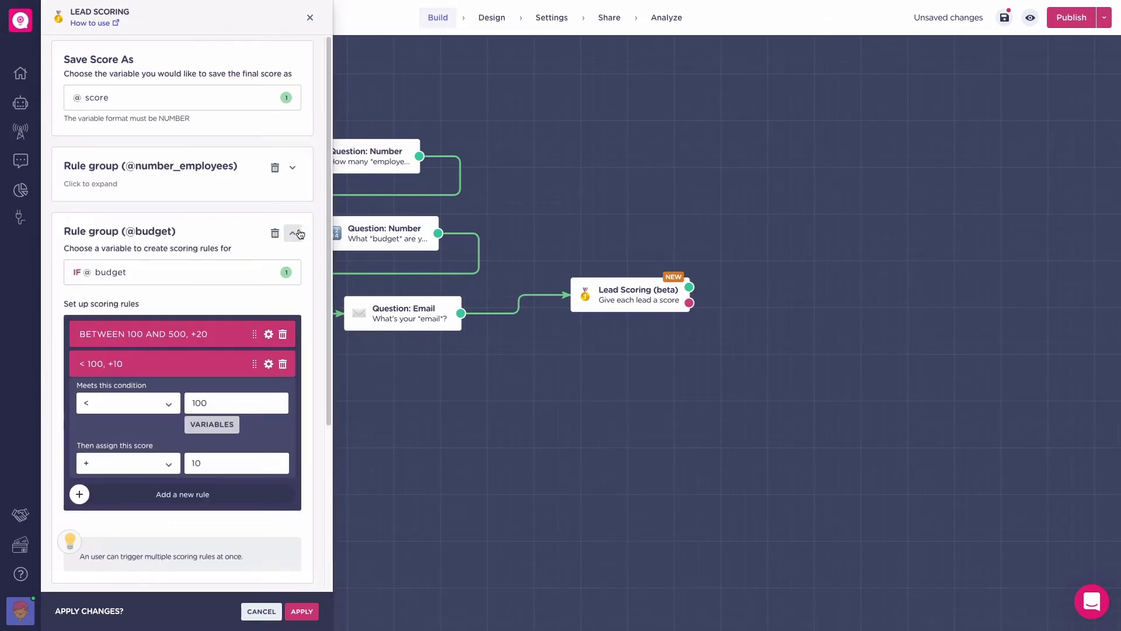
click(292, 232)
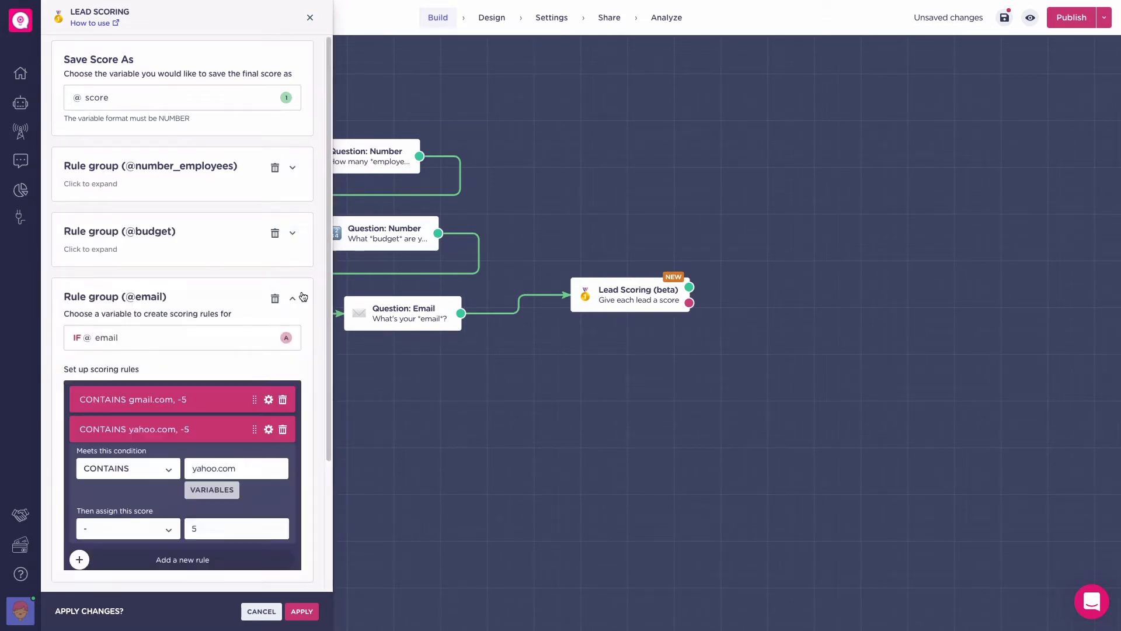
click(292, 299)
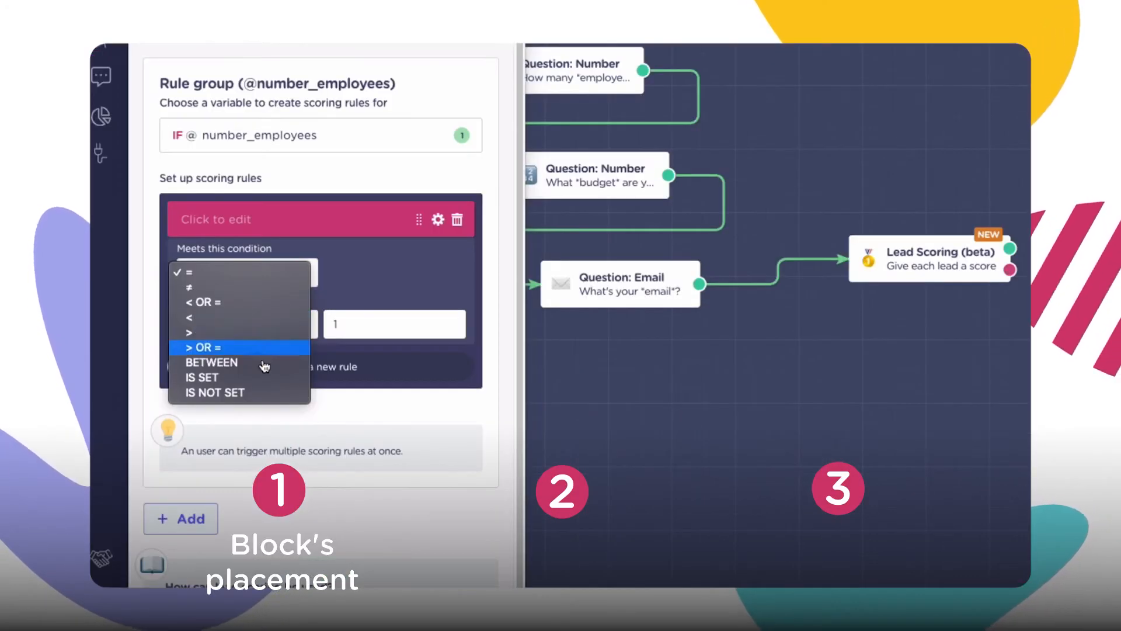
click(187, 271)
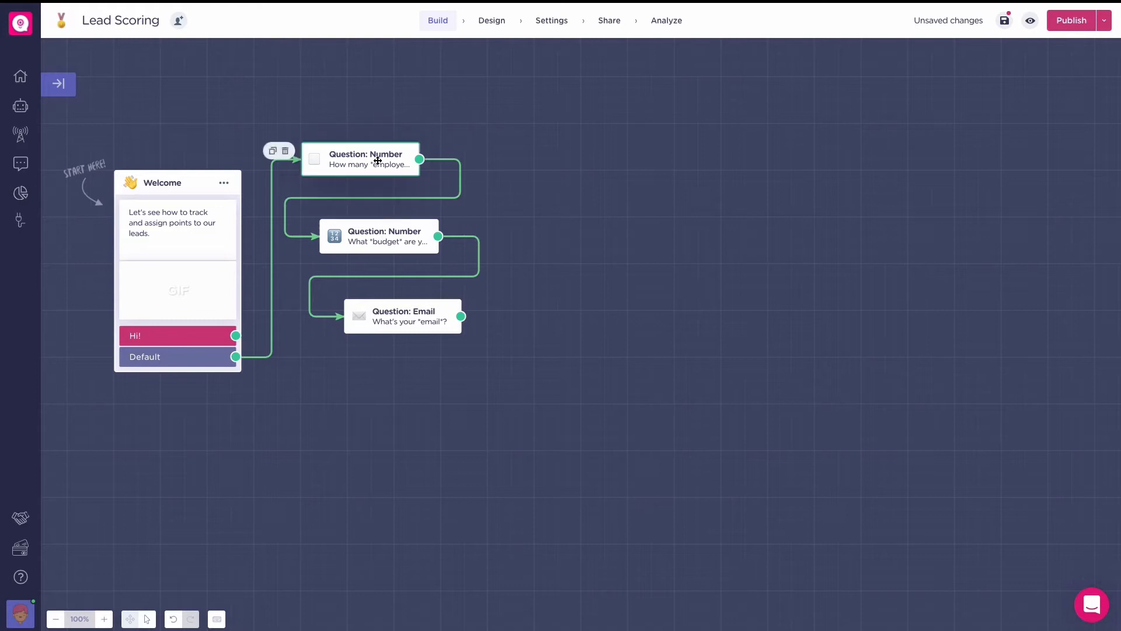
Select the new Lead Scoring block after the email question to show its settings panel.
click(361, 159)
text(score)
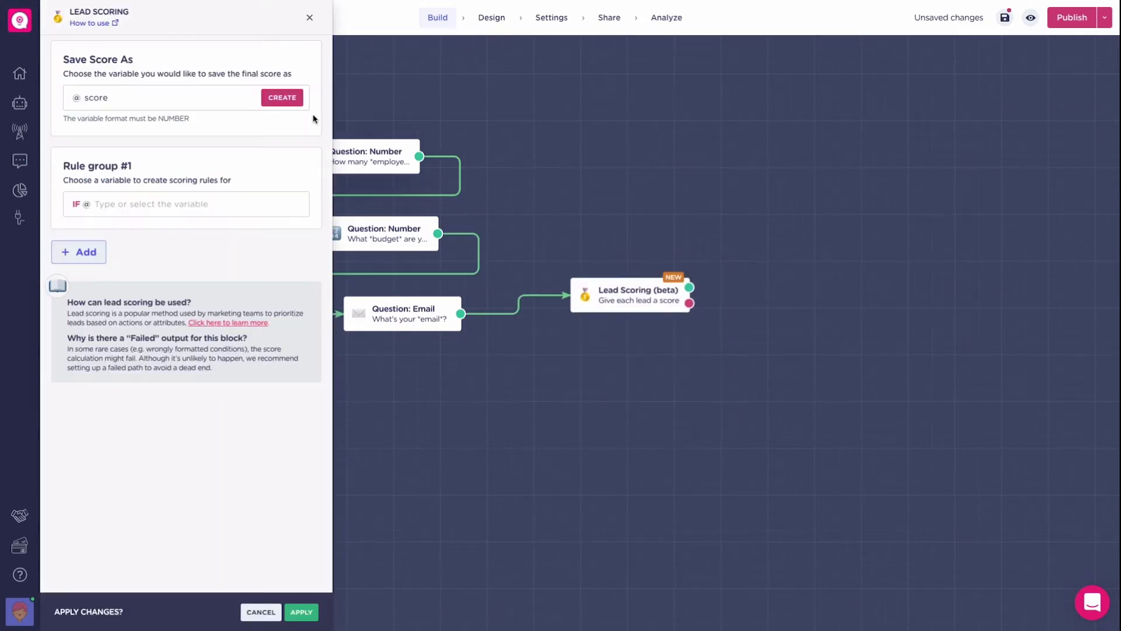
Create the score variable and base Rule group #1 on number_employees.
click(163, 98)
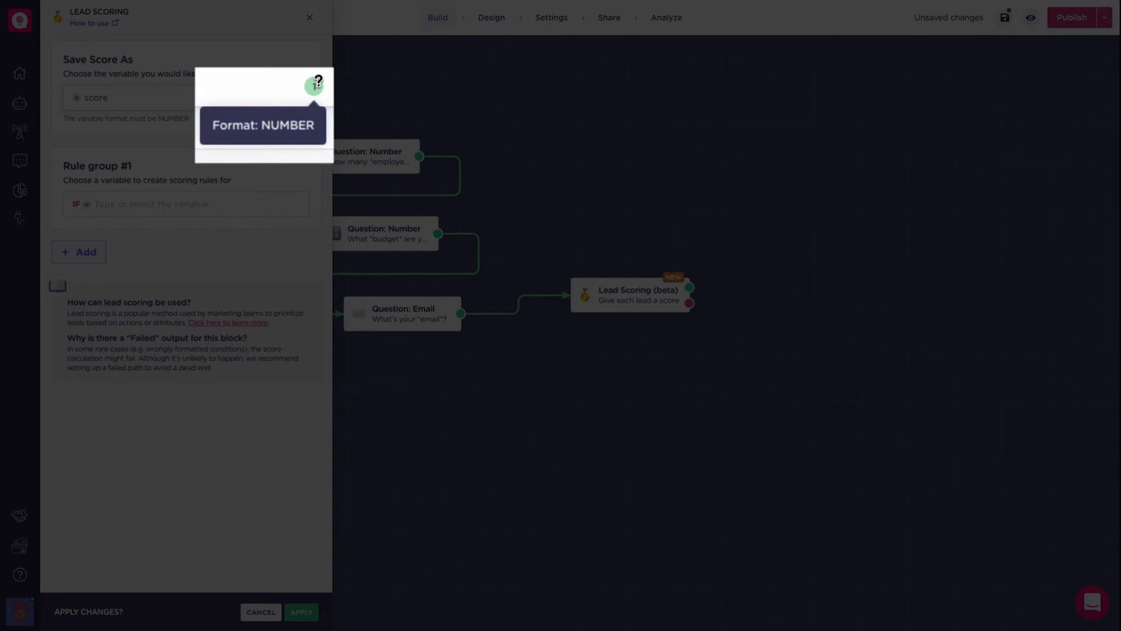
click(186, 203)
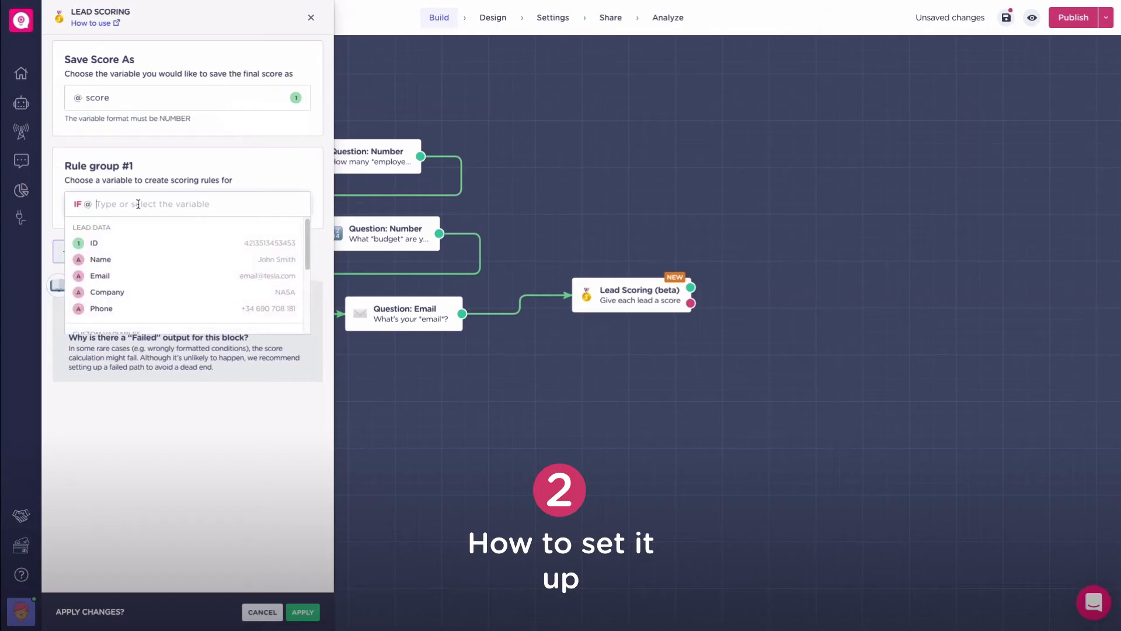
text(num)
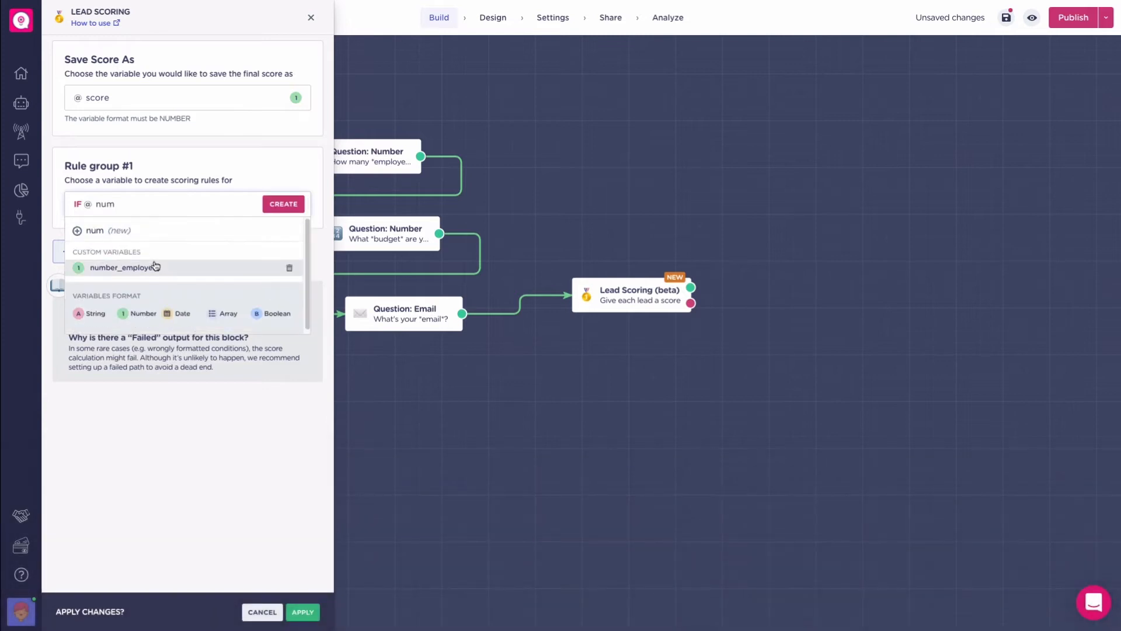
click(120, 268)
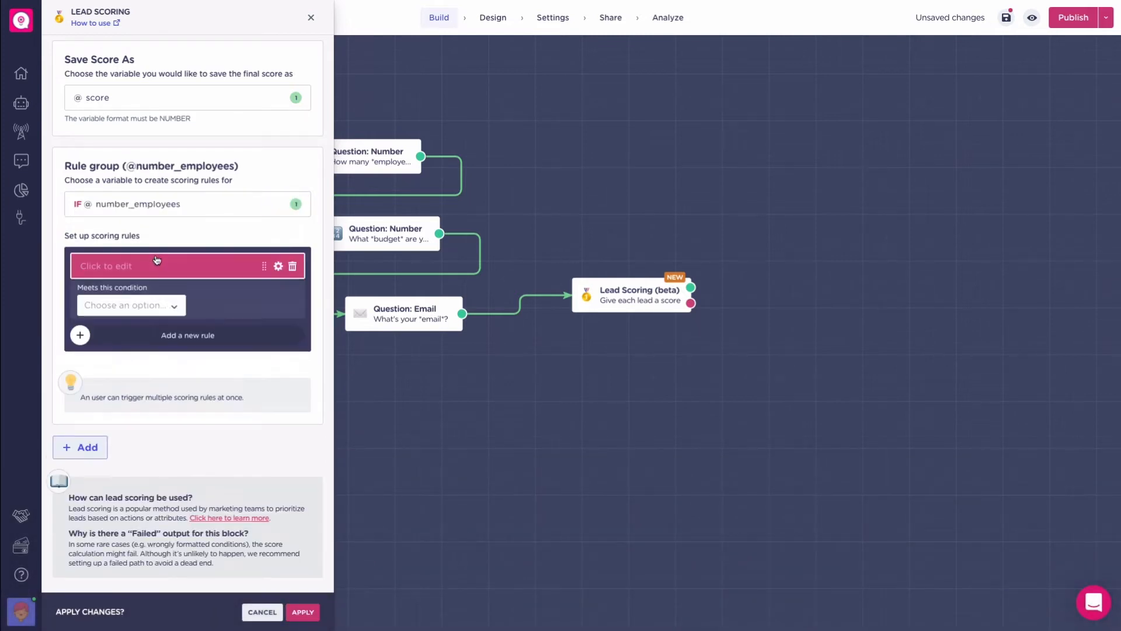
Start a scoring rule condition for number_employees, then discard the unfinished rule.
click(131, 305)
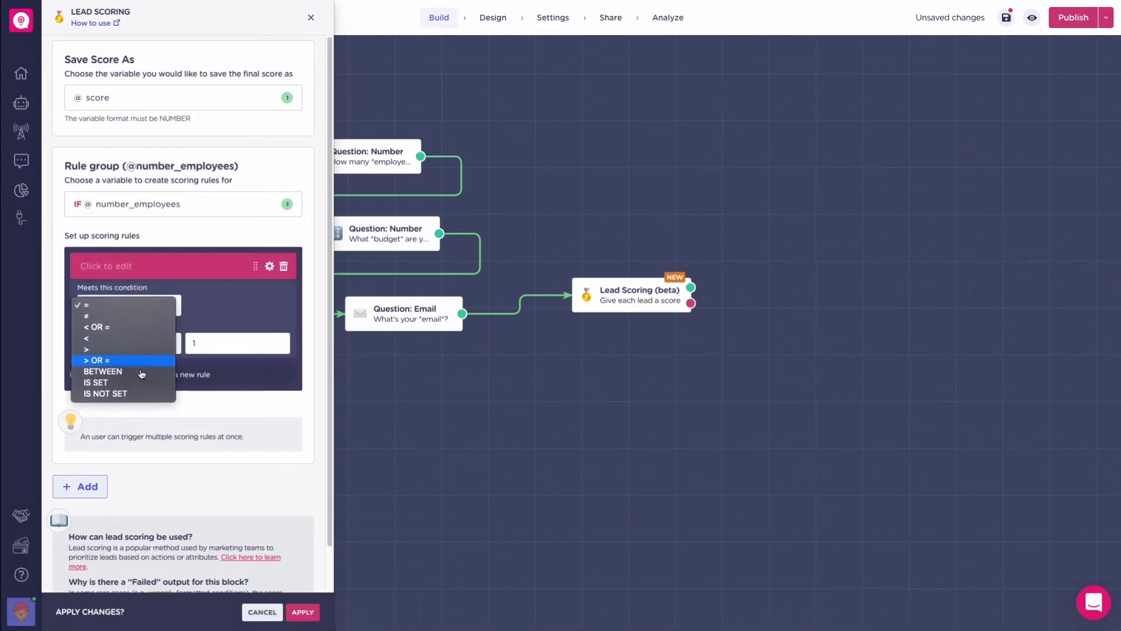
click(85, 304)
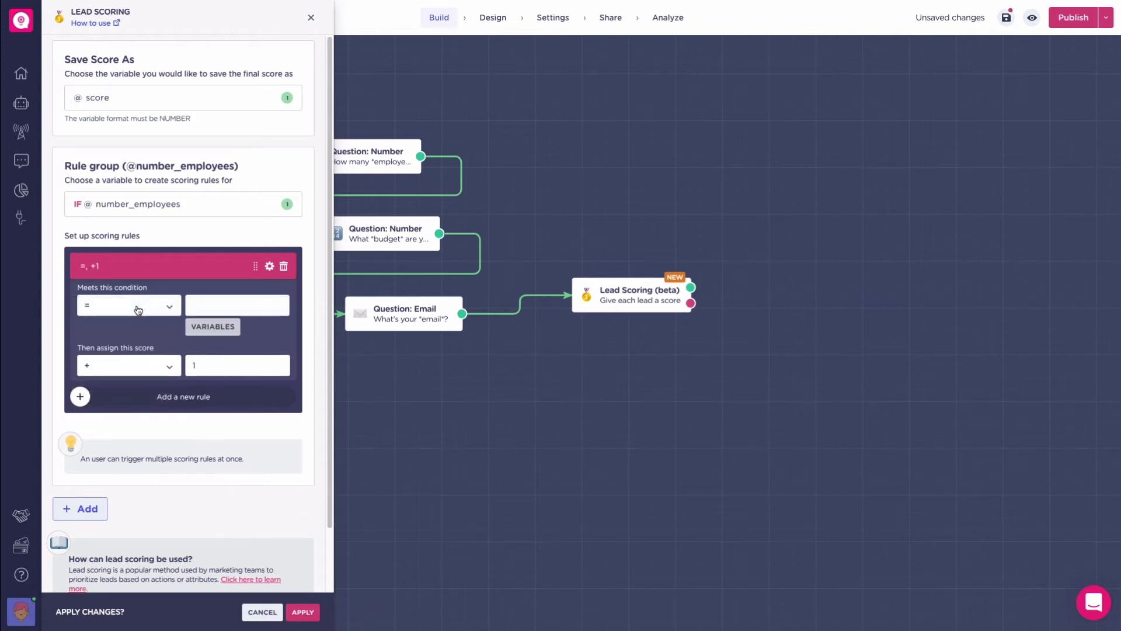
click(128, 365)
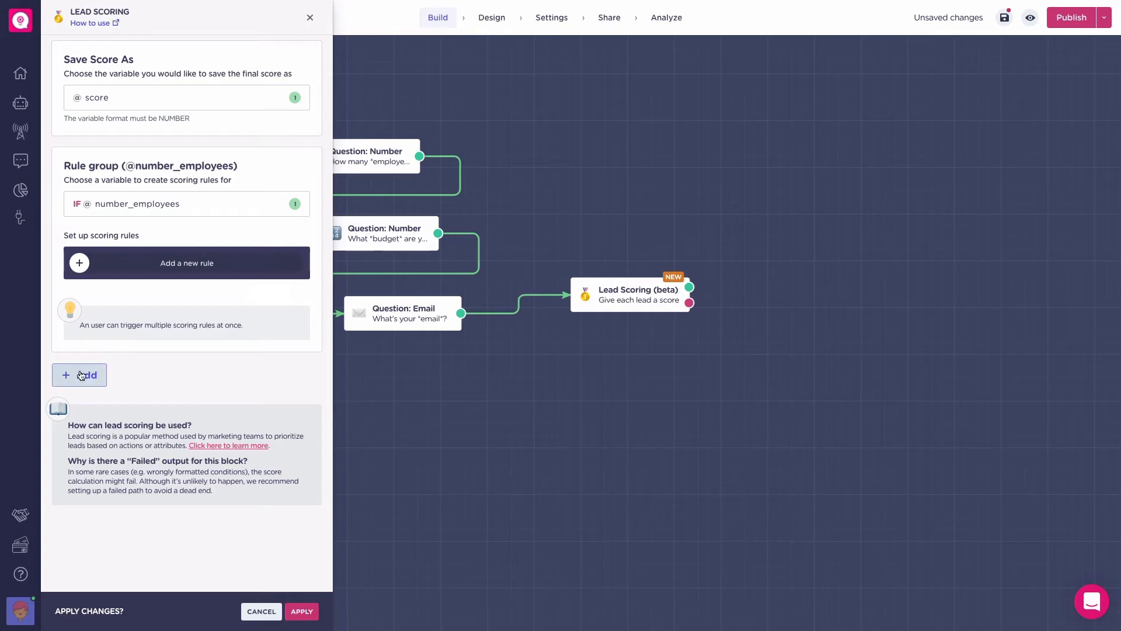
Add rule groups based on the budget and Email variables.
click(79, 375)
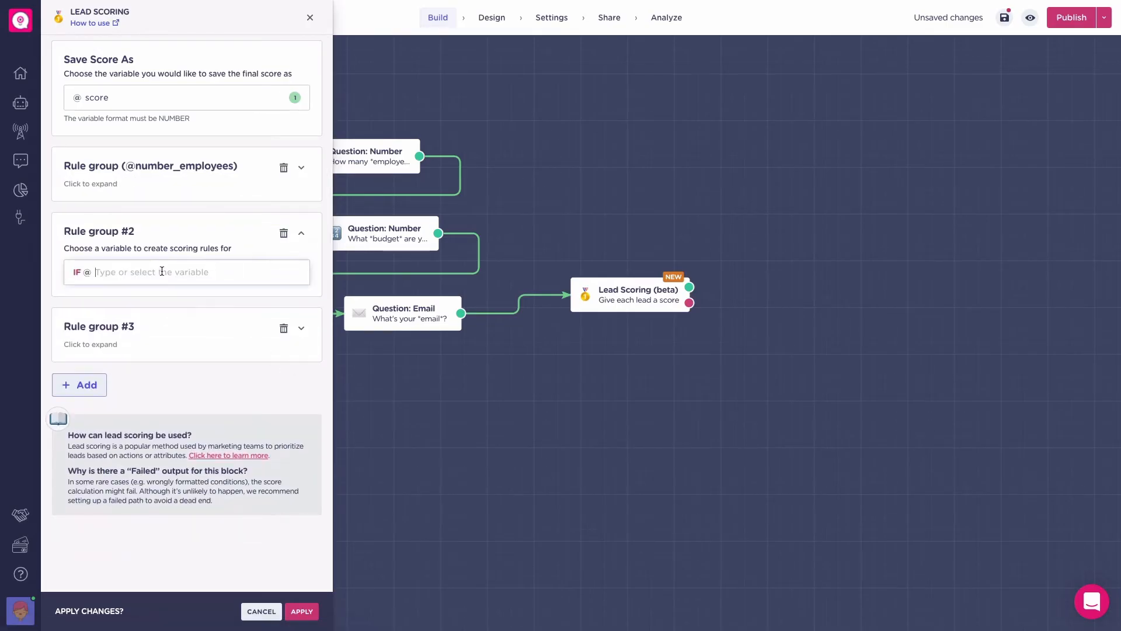
text(budget)
text(em)
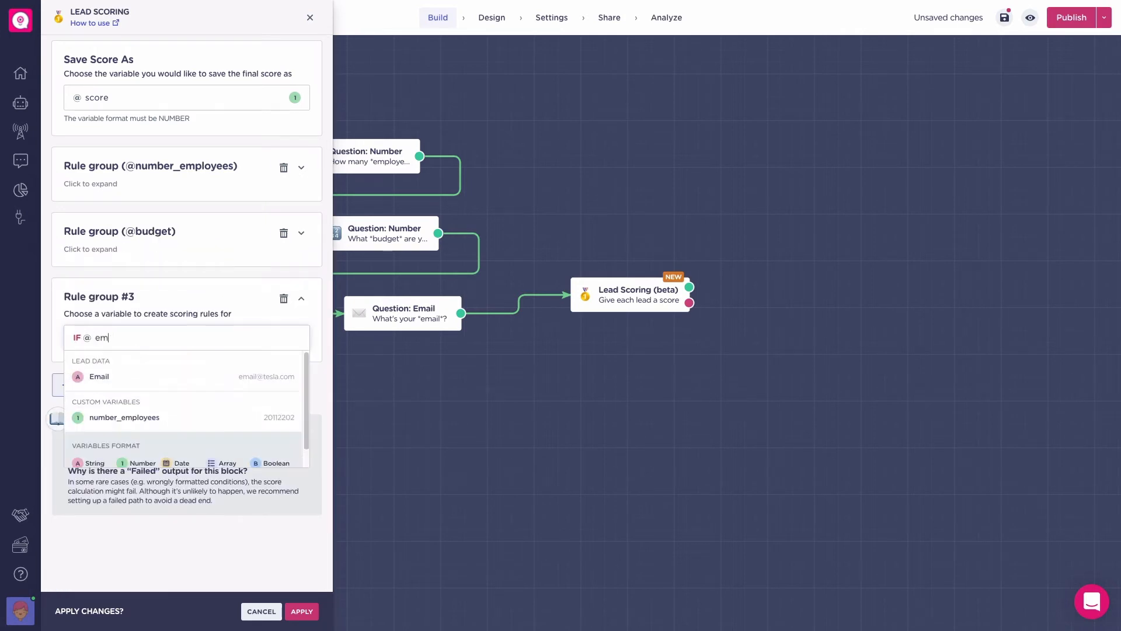
click(98, 376)
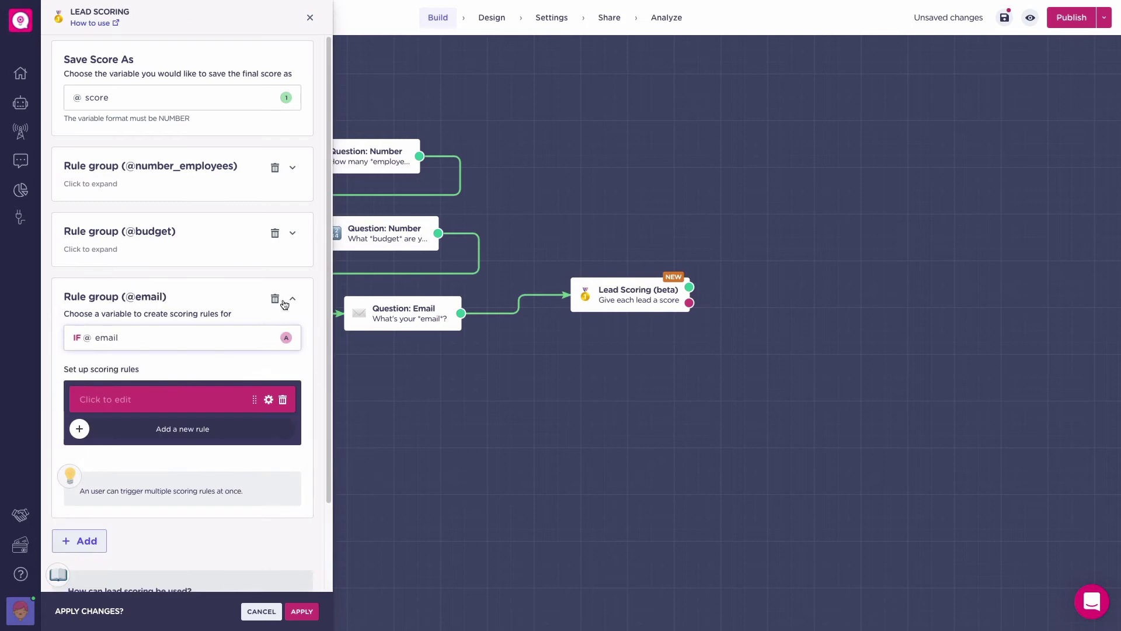
Give number_employees a BETWEEN 20 and 50 rule worth +20 points, then collapse the group.
click(293, 299)
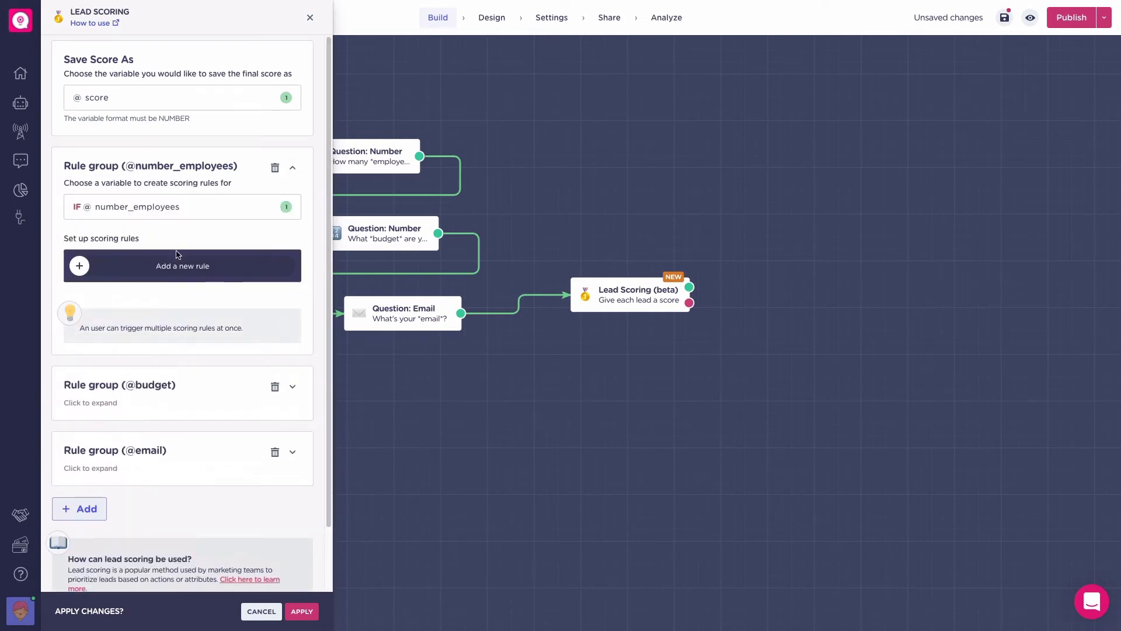
click(182, 267)
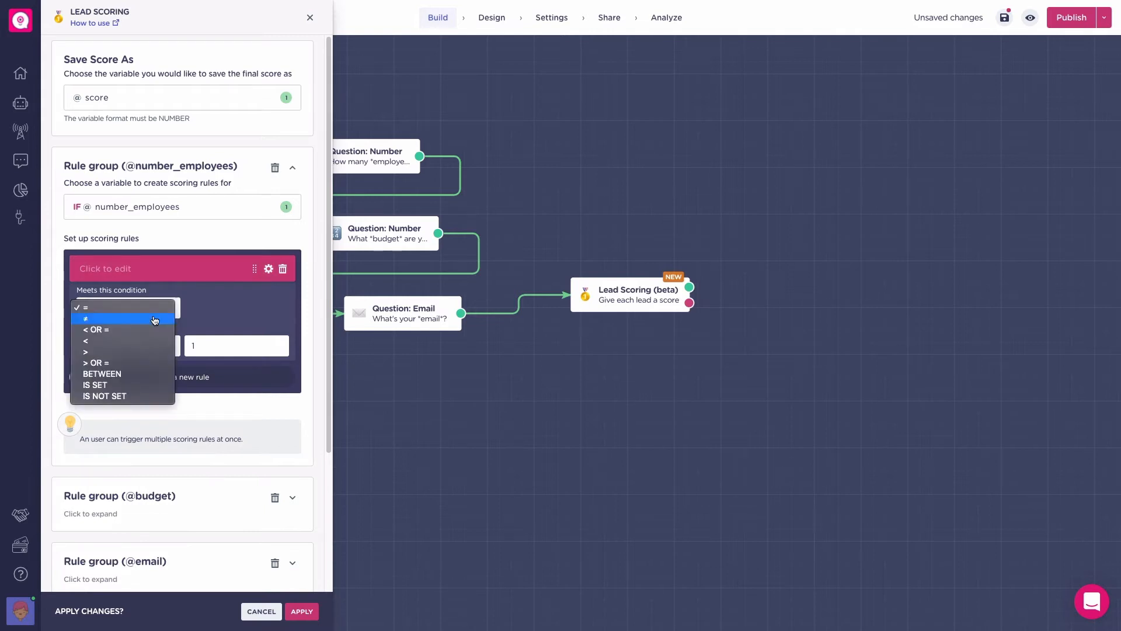
click(102, 374)
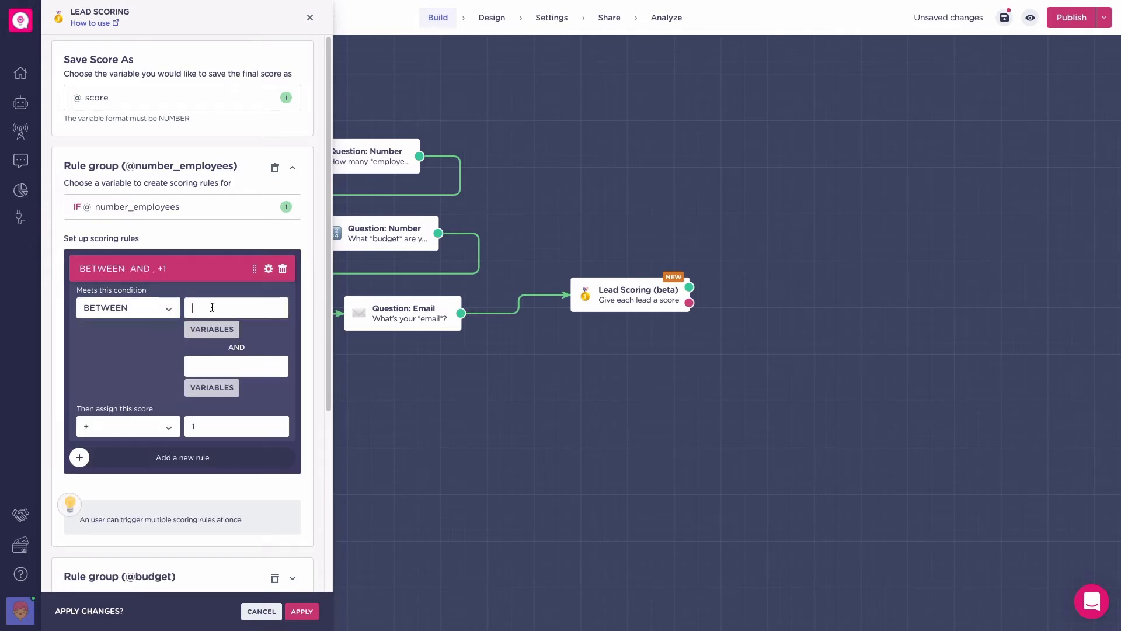
text(50)
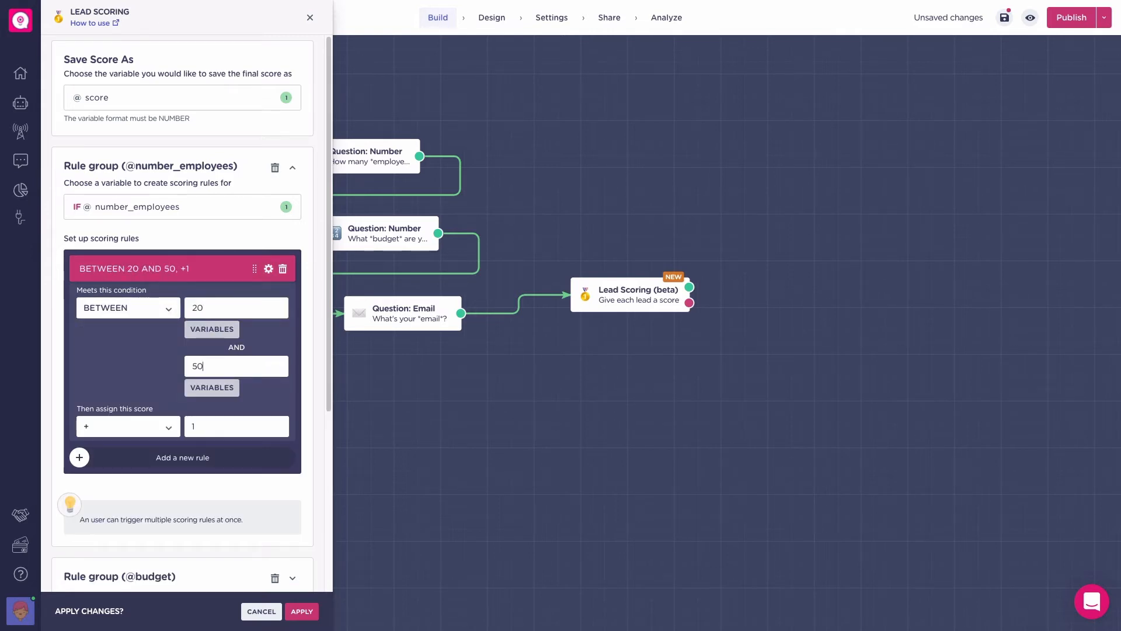
text(20)
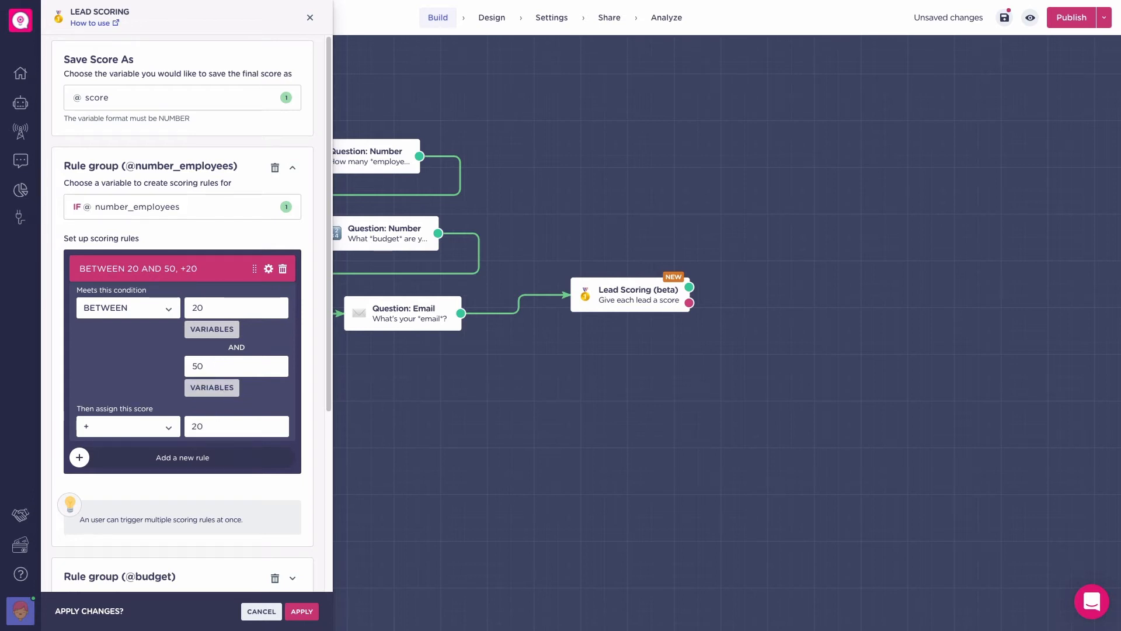
click(301, 168)
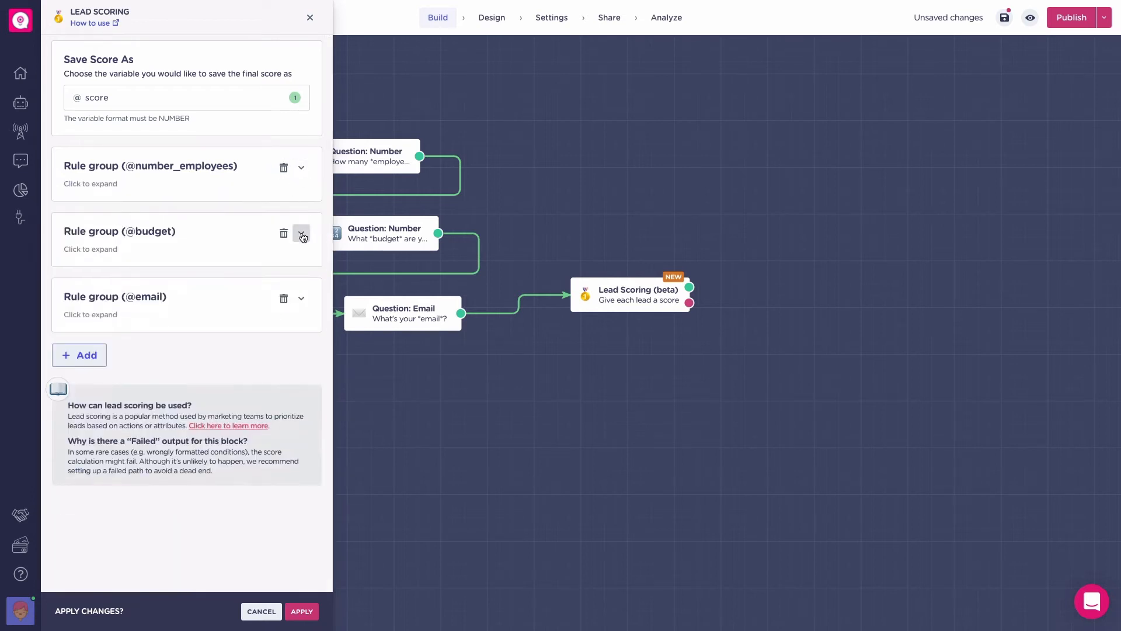
Set a budget rule BETWEEN 100 and 500 worth +20 and begin a second rule for under 100.
click(302, 232)
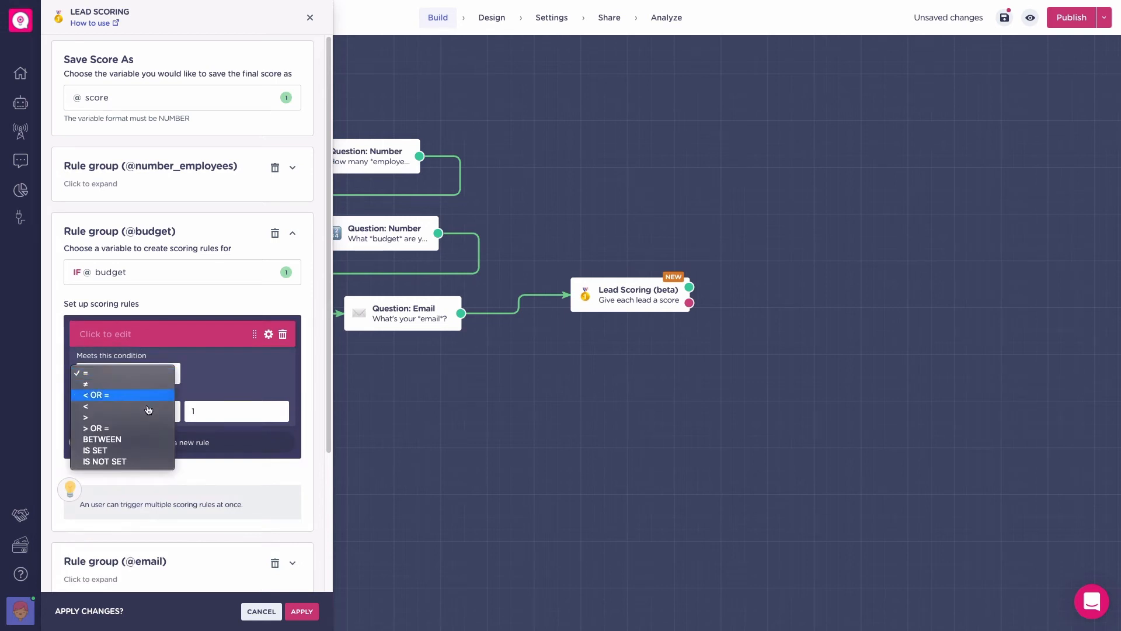
click(103, 439)
text(20)
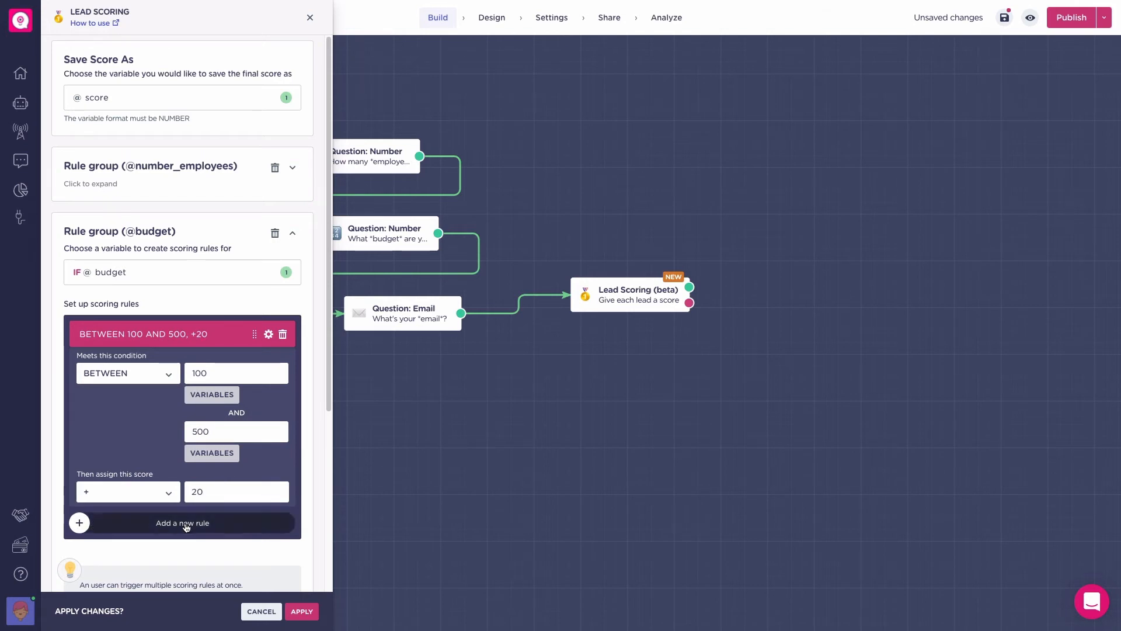
click(182, 523)
text(1)
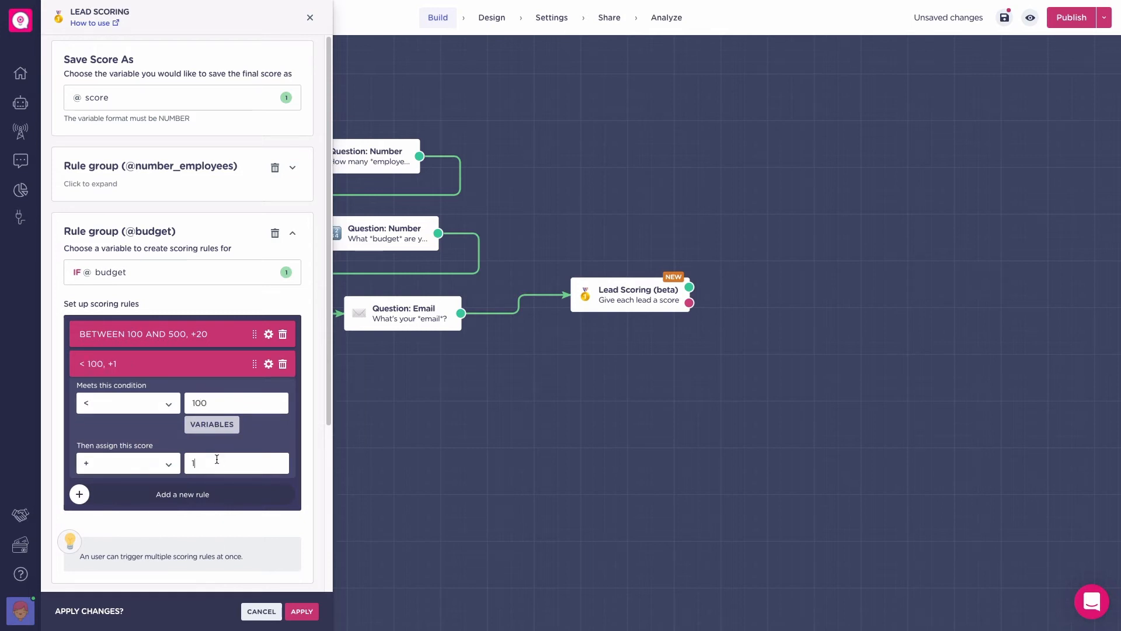
Make the email group's gmail.com and yahoo.com CONTAINS rules each subtract 5 points.
click(294, 233)
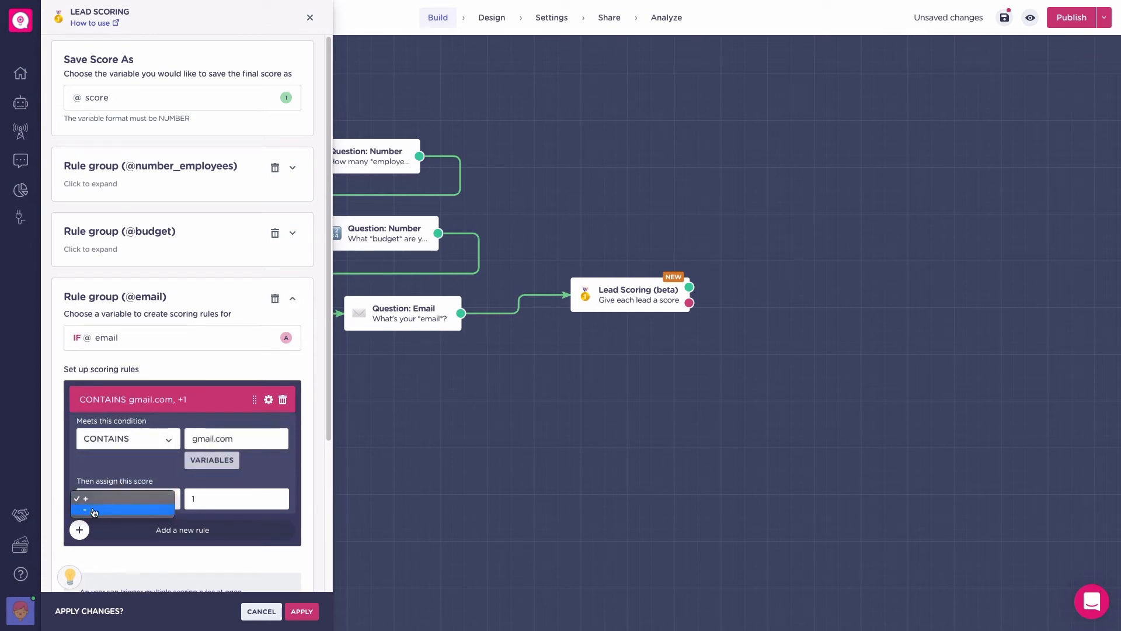
click(86, 510)
text(yahoo.com)
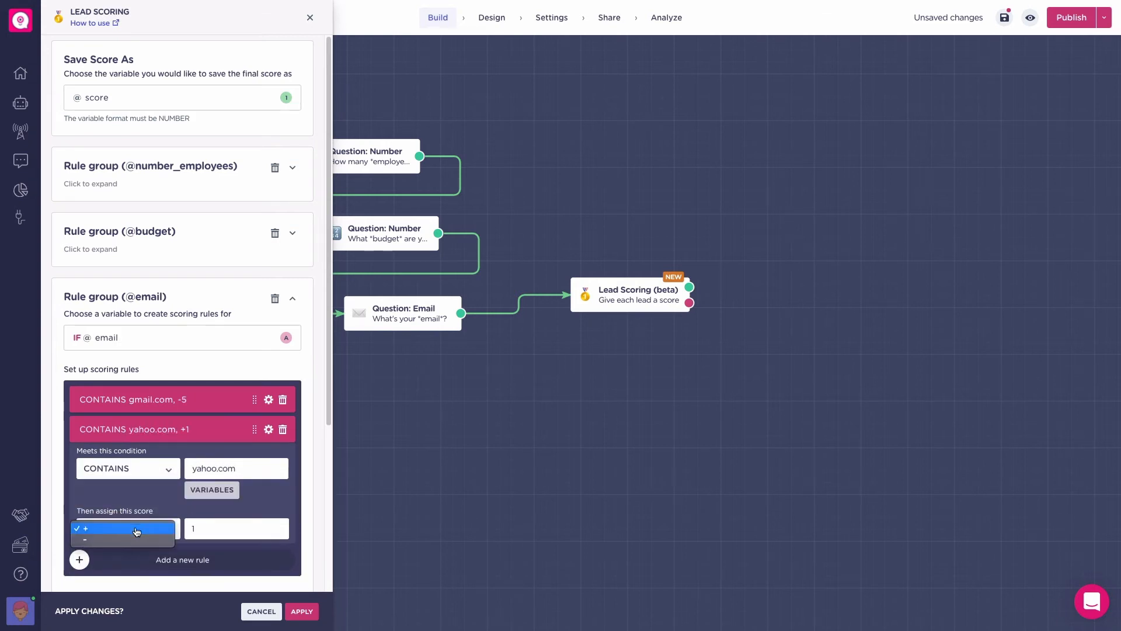
click(84, 540)
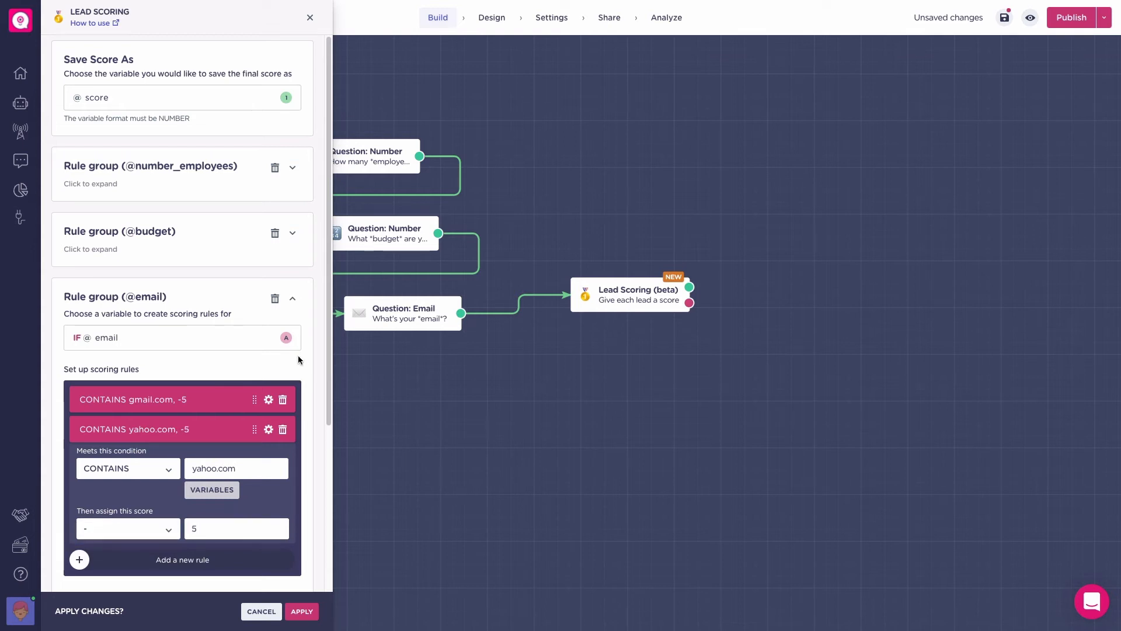
click(292, 299)
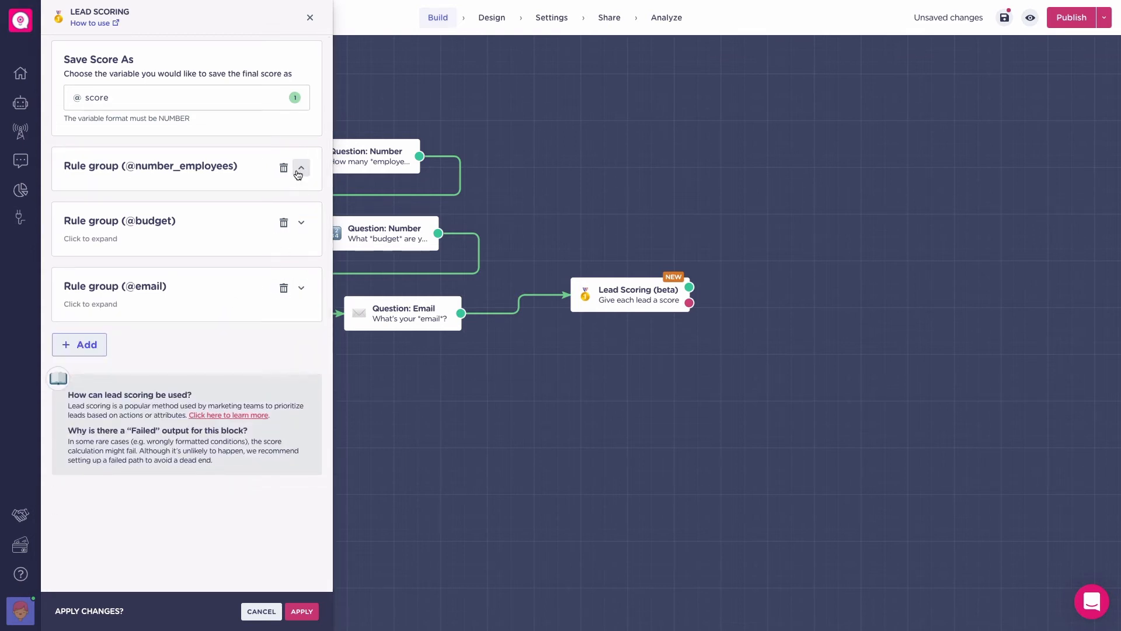
Review the budget rule group and apply the lead scoring configuration.
click(300, 222)
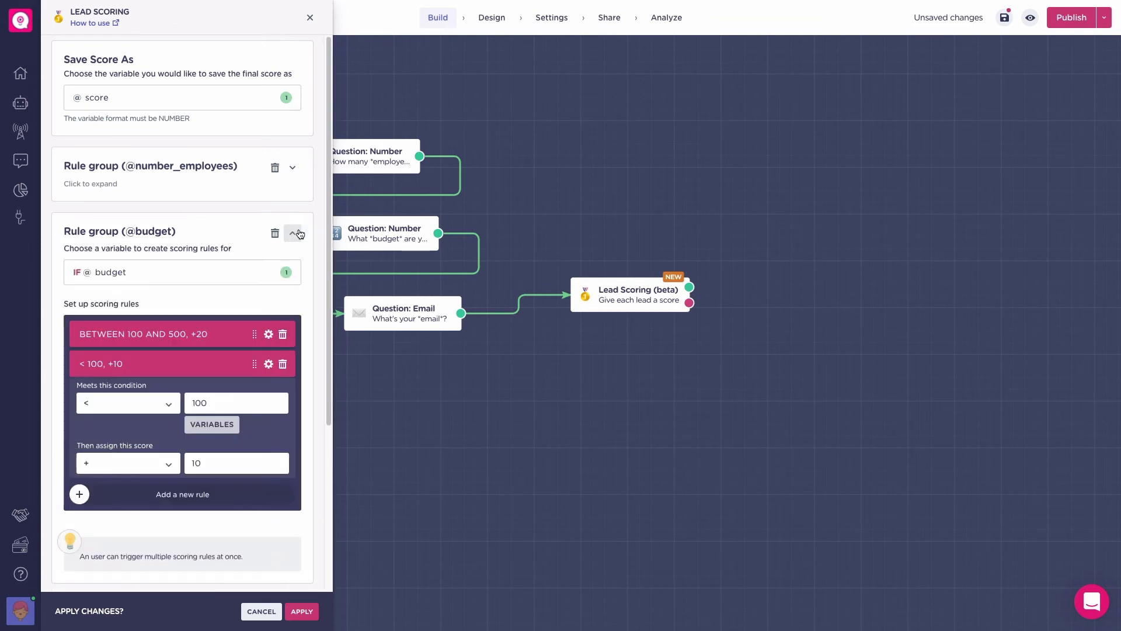
click(298, 232)
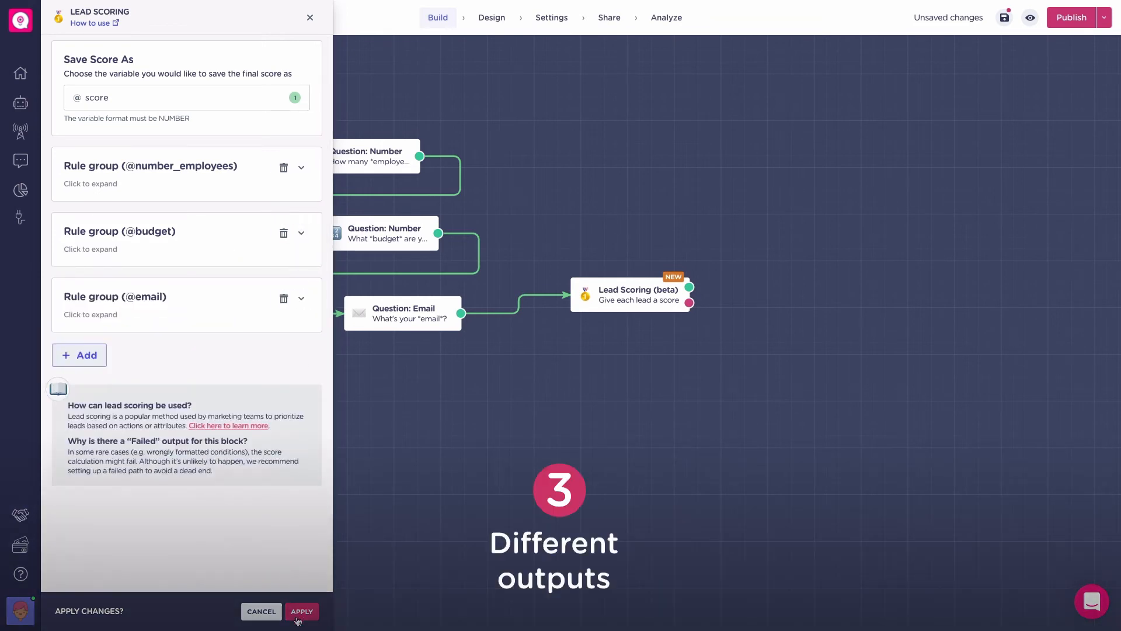
click(301, 612)
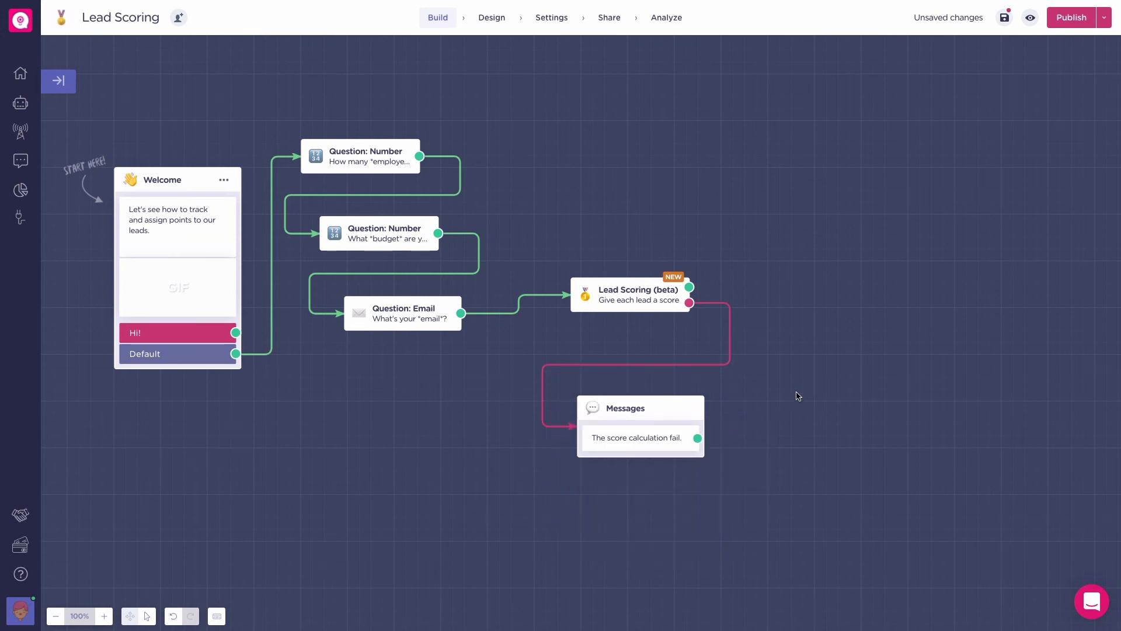
Connect the scoring success output to a new Conditions block.
click(629, 295)
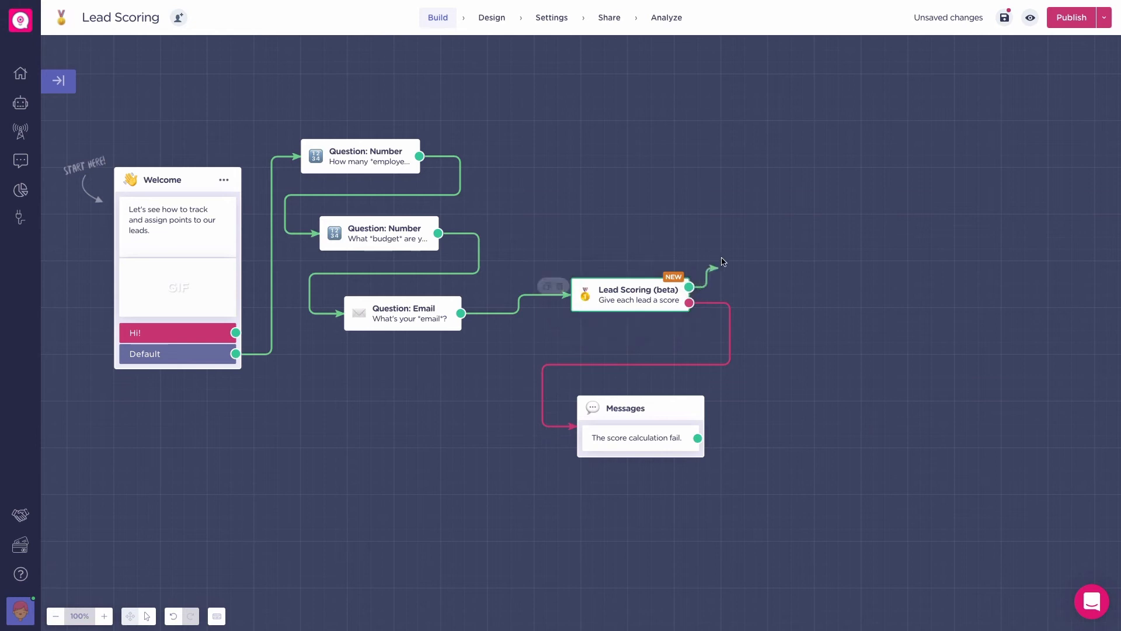
text(cond)
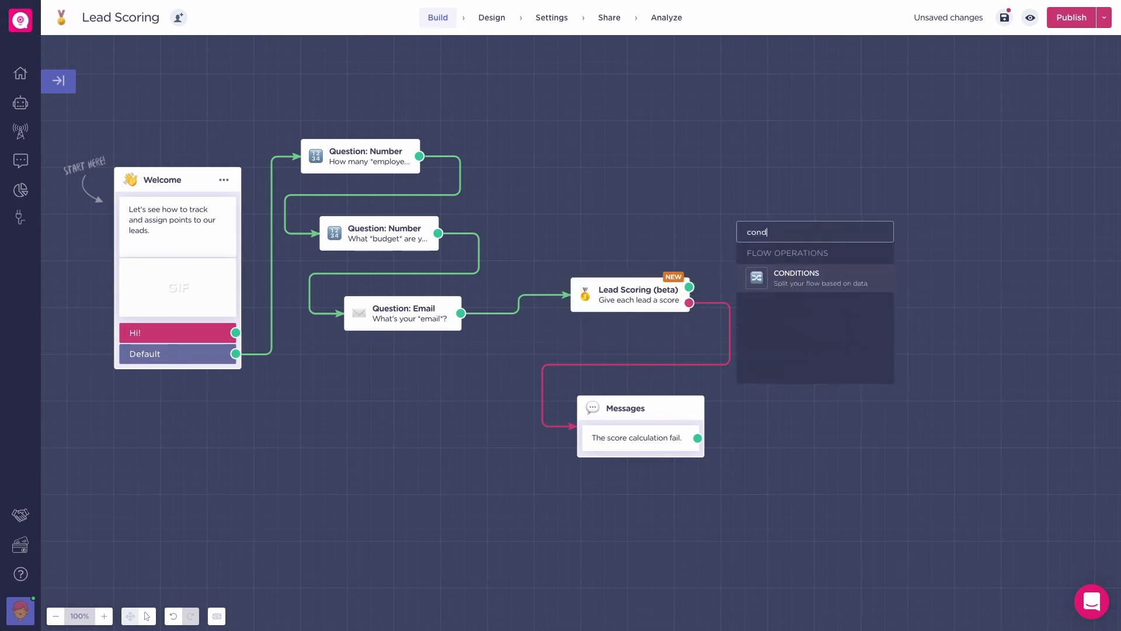
click(816, 278)
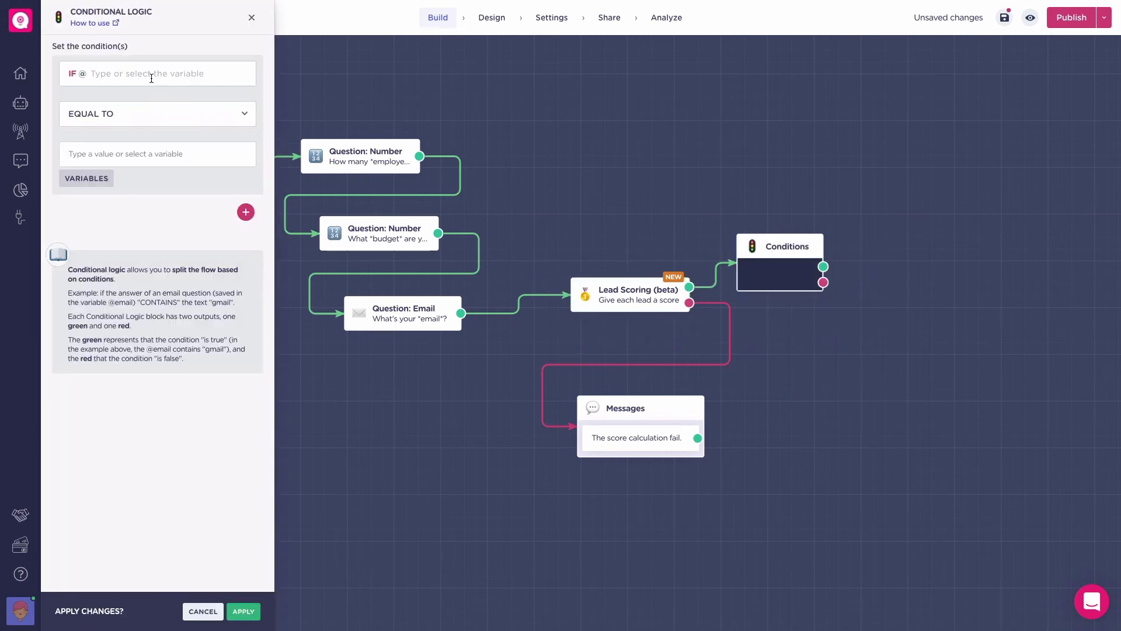
text(score)
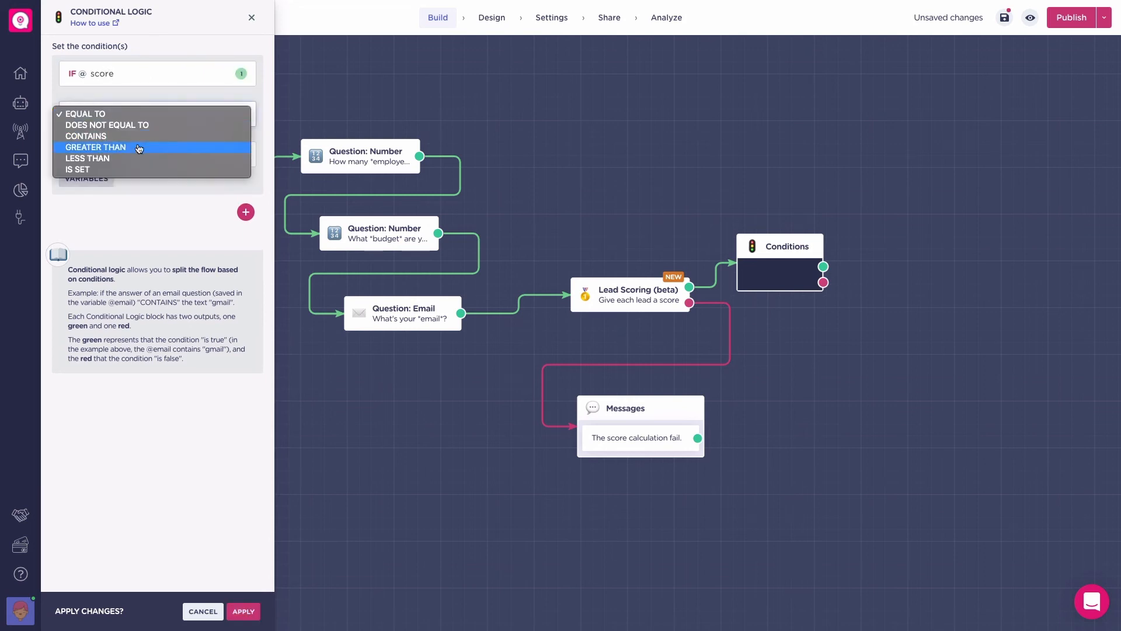
click(96, 147)
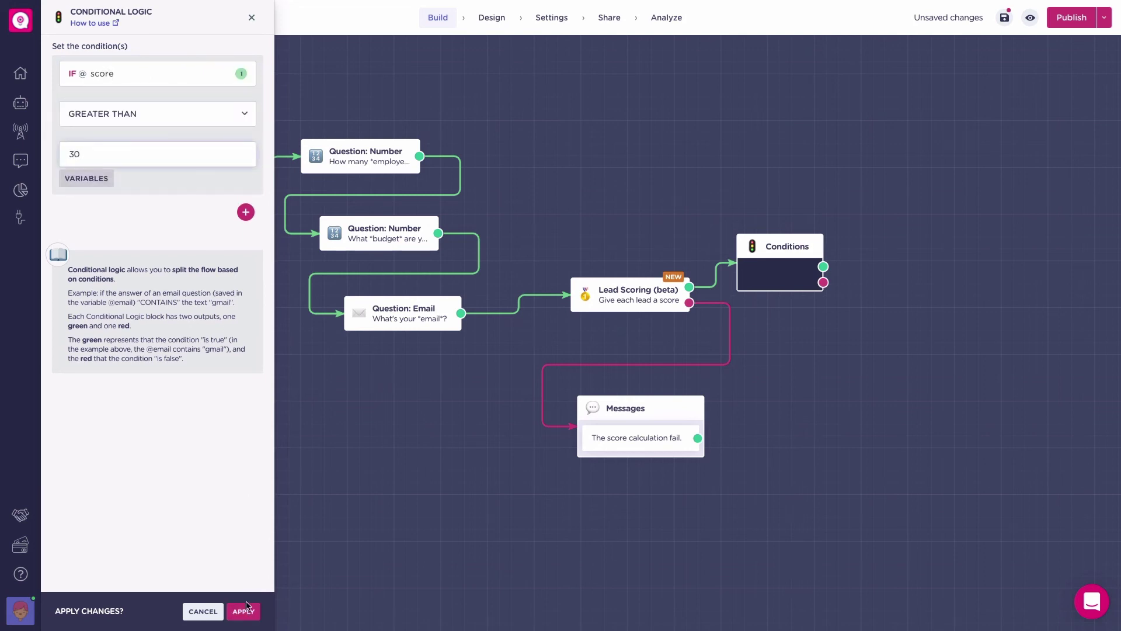
click(243, 611)
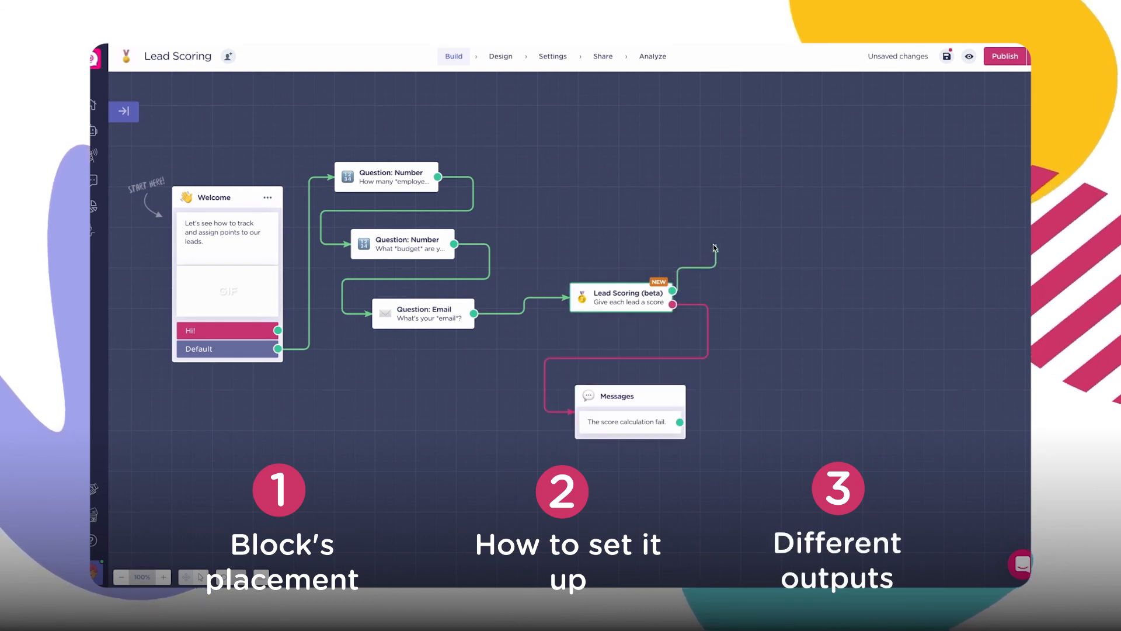
Filter the block list to 'cond' from the Lead Scoring success output.
text(cond)
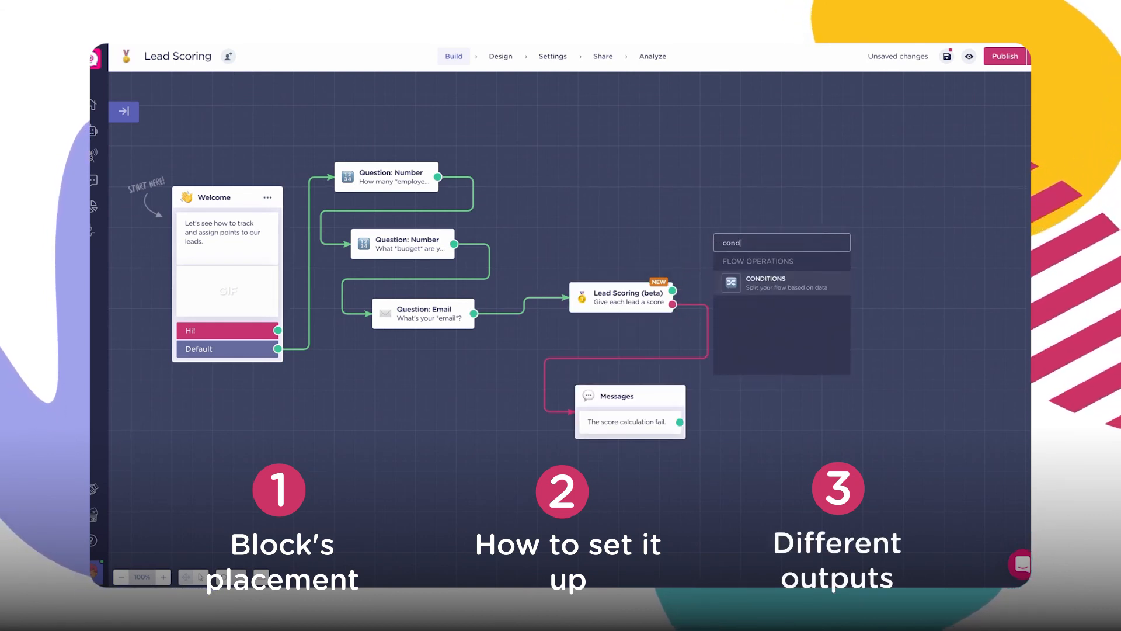